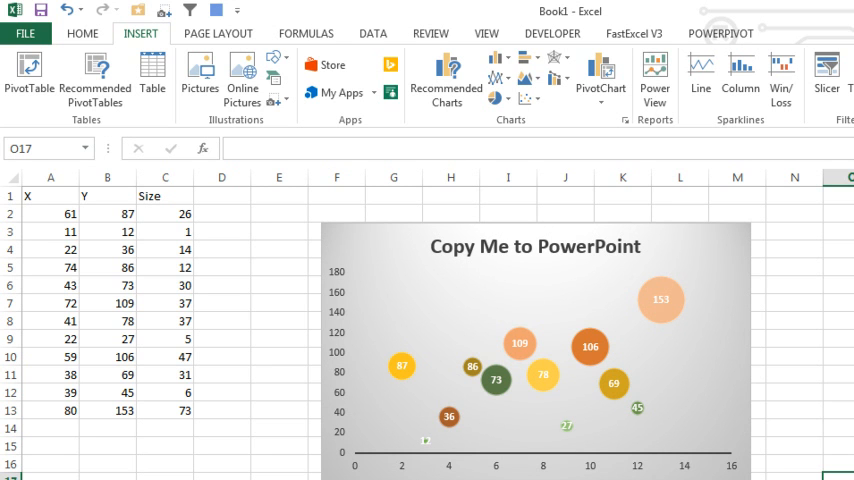
mouse_move(315, 117)
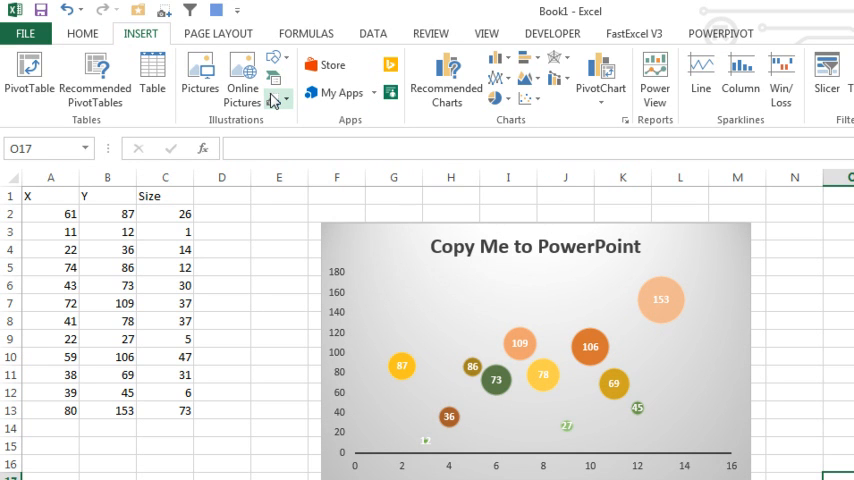
mouse_move(278, 100)
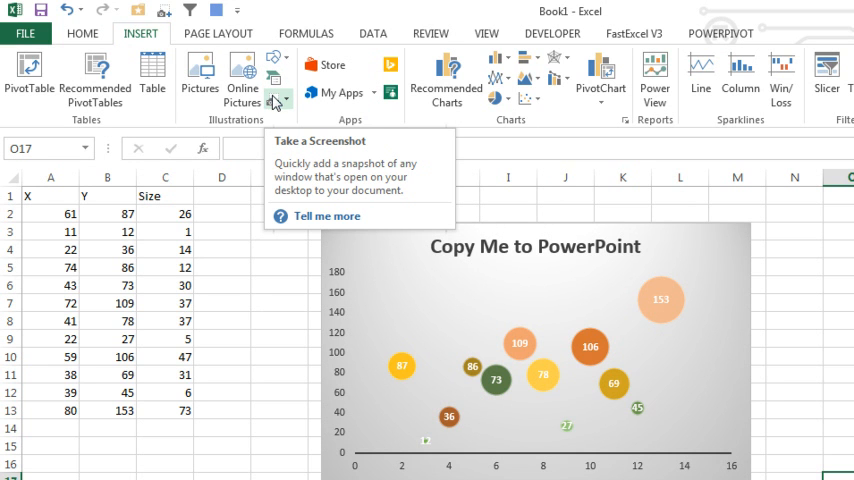
Uncheck Gridlines on the View tab so the bubble chart sits on white
left_click(277, 103)
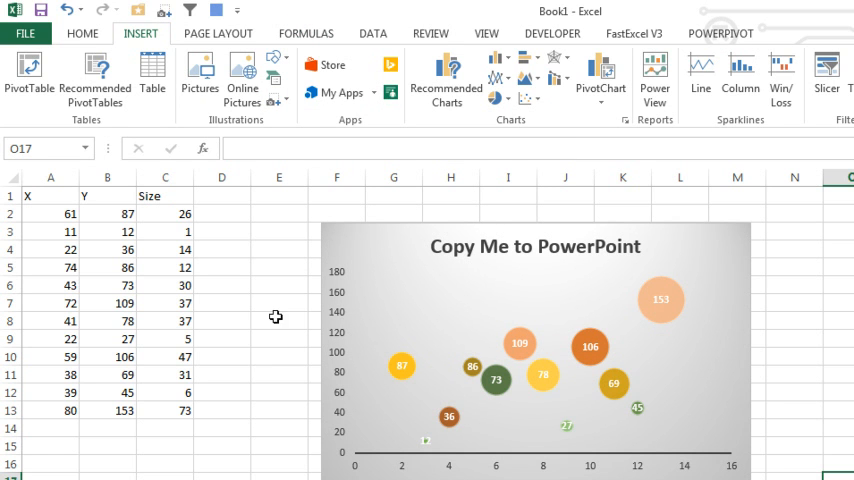
mouse_move(290, 393)
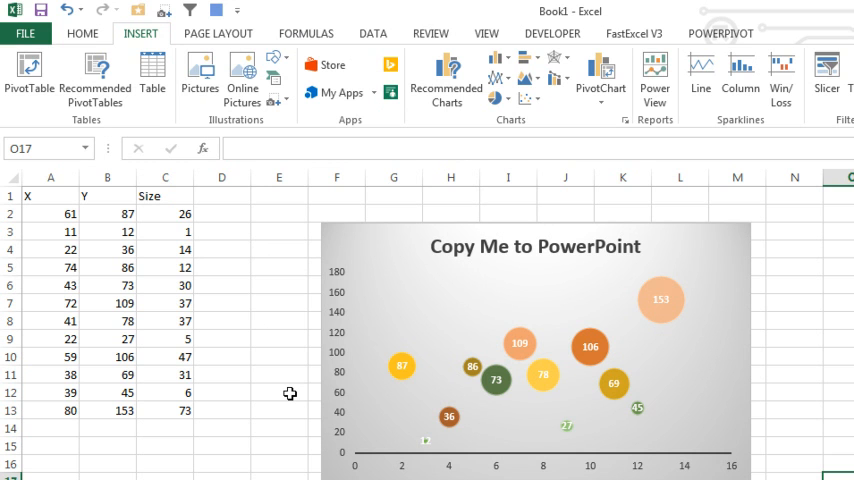
mouse_move(458, 44)
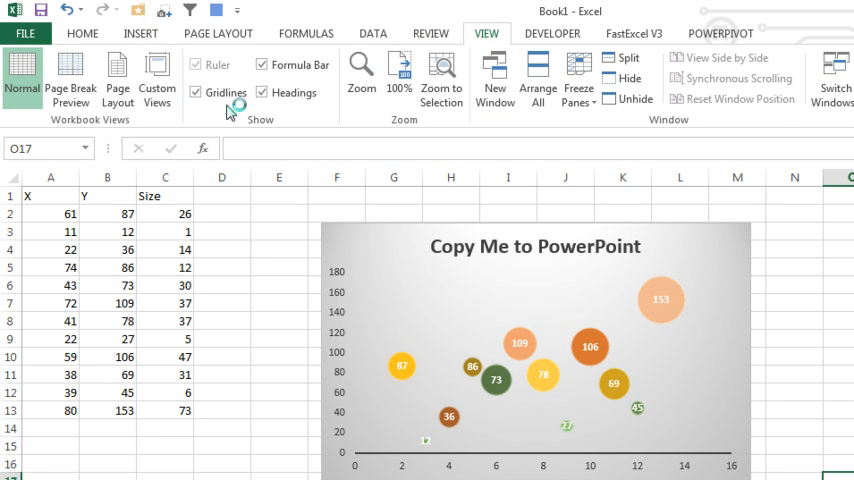
left_click(198, 92)
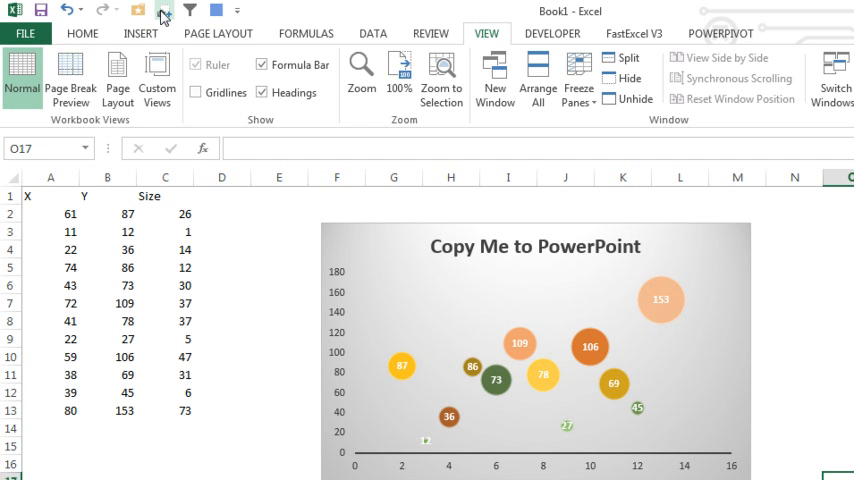
mouse_move(162, 11)
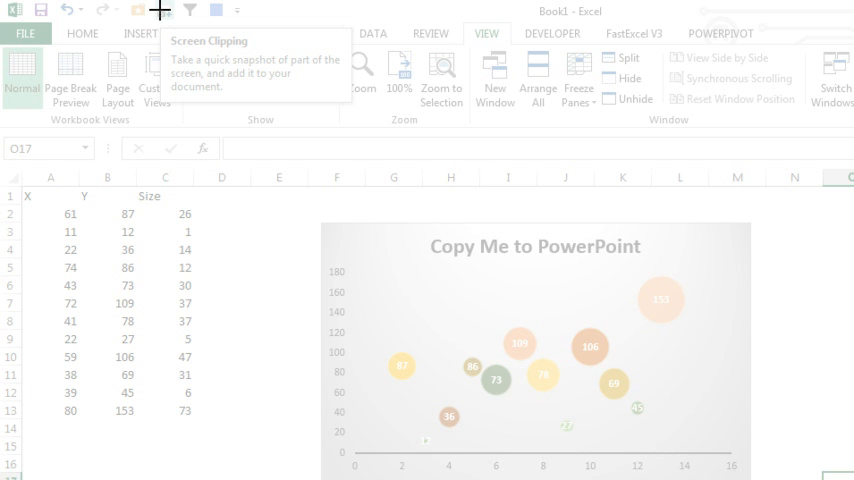
mouse_move(311, 213)
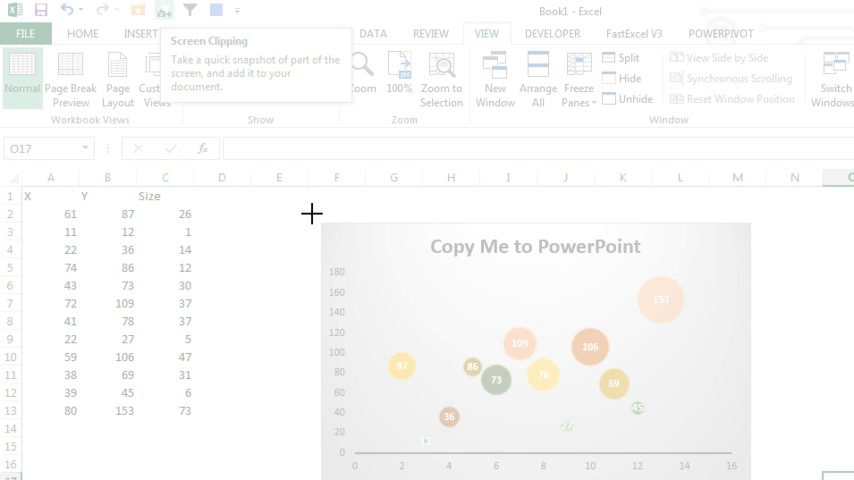
mouse_move(318, 223)
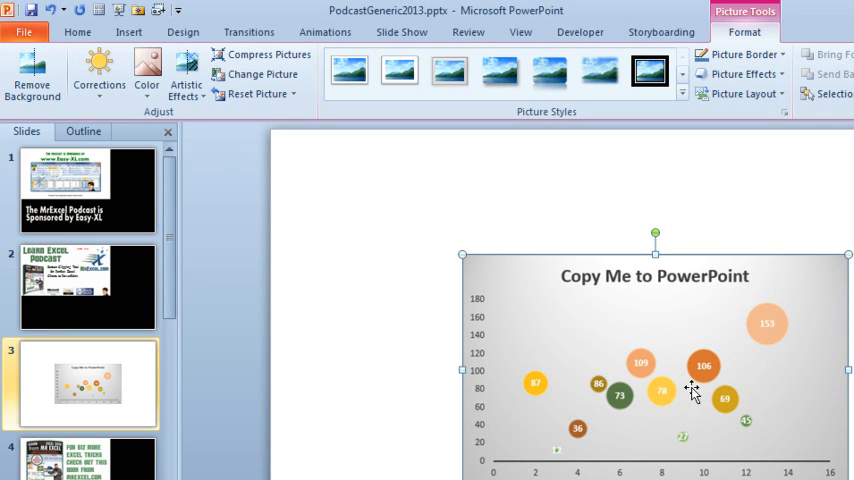
mouse_move(501, 286)
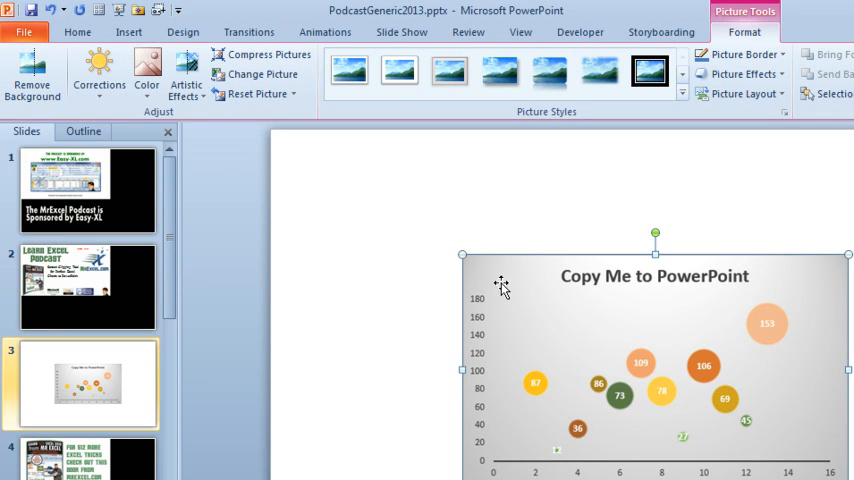
mouse_move(715, 405)
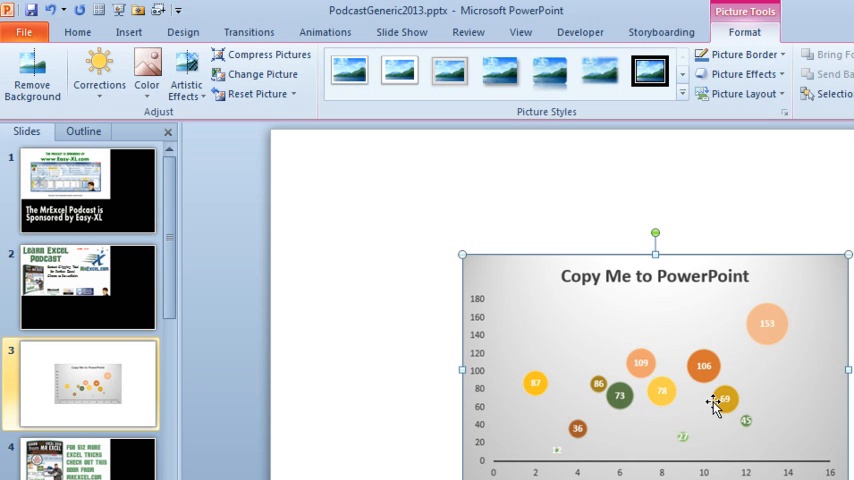
mouse_move(463, 257)
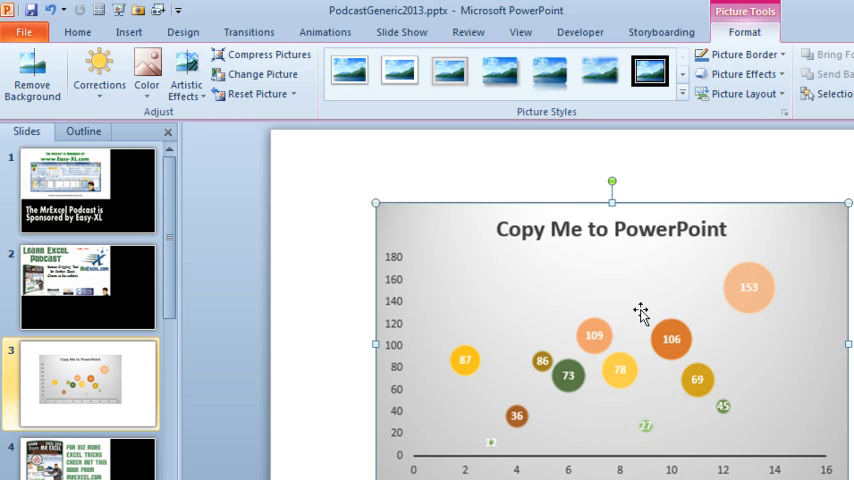
mouse_move(611, 298)
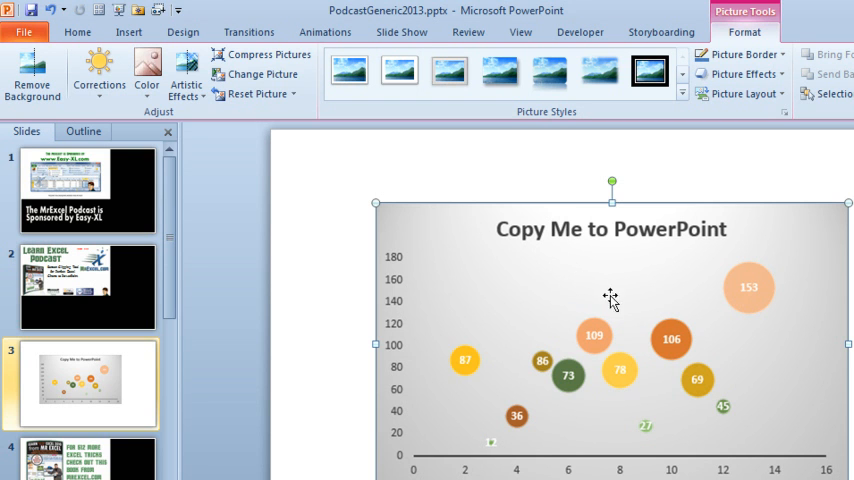
mouse_move(648, 310)
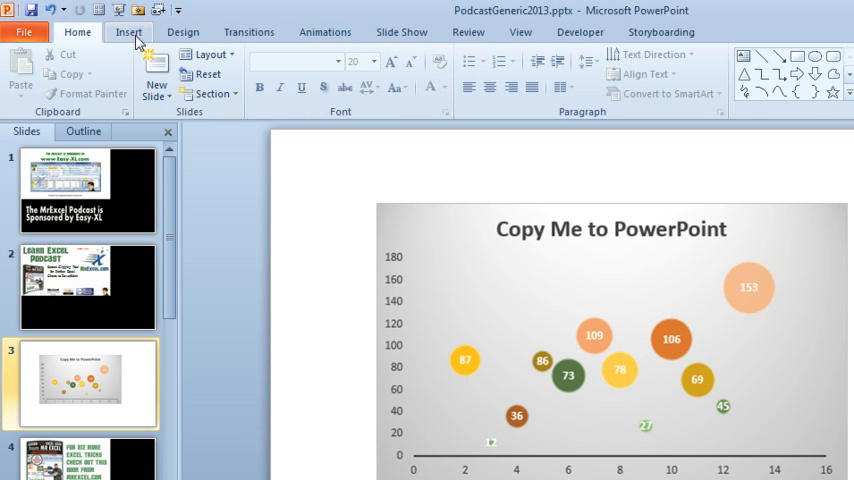
Show the Insert tab's Screenshot list of available windows, including the Excel workbook
left_click(128, 31)
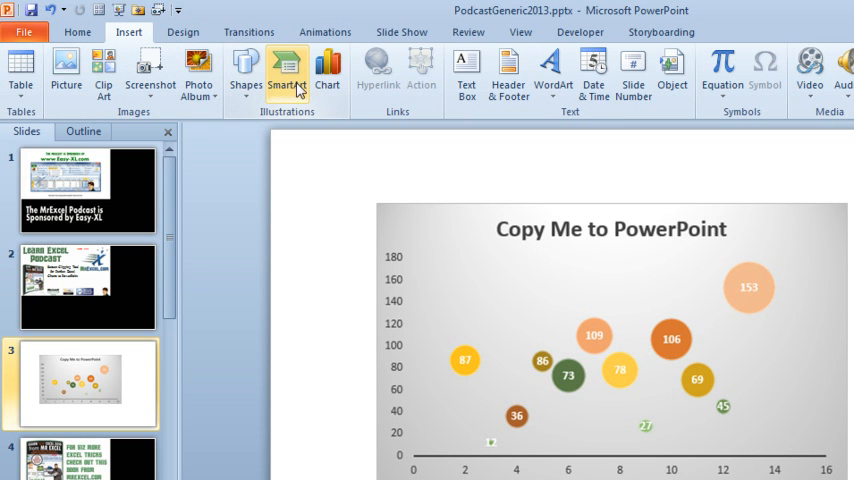
mouse_move(288, 75)
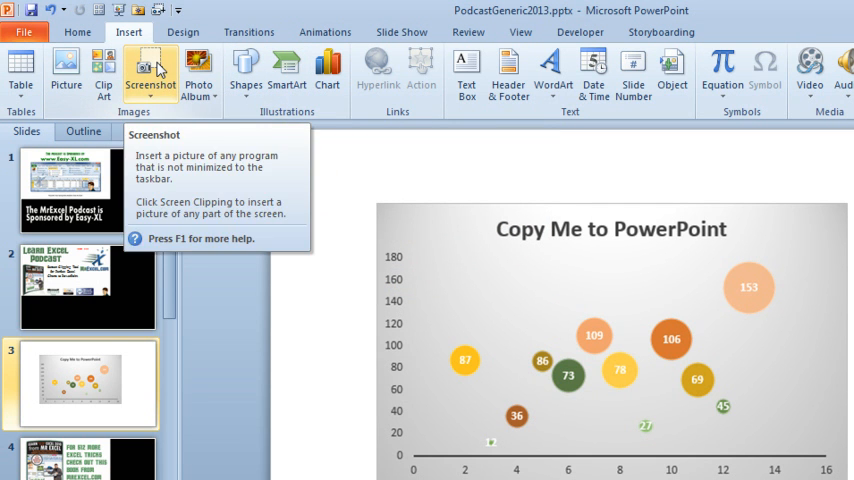
left_click(150, 70)
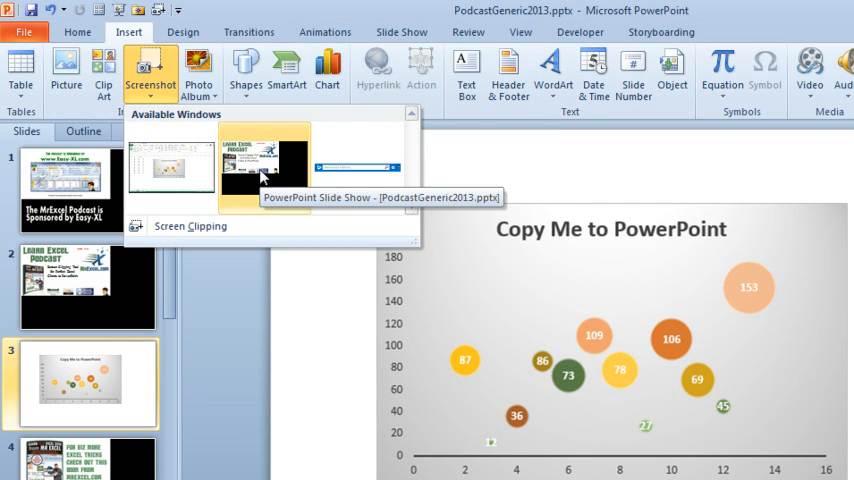
mouse_move(170, 170)
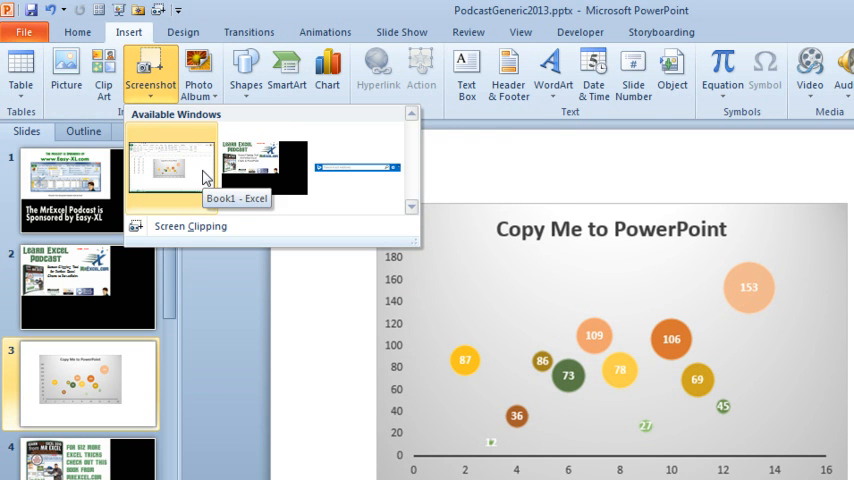
left_click(170, 165)
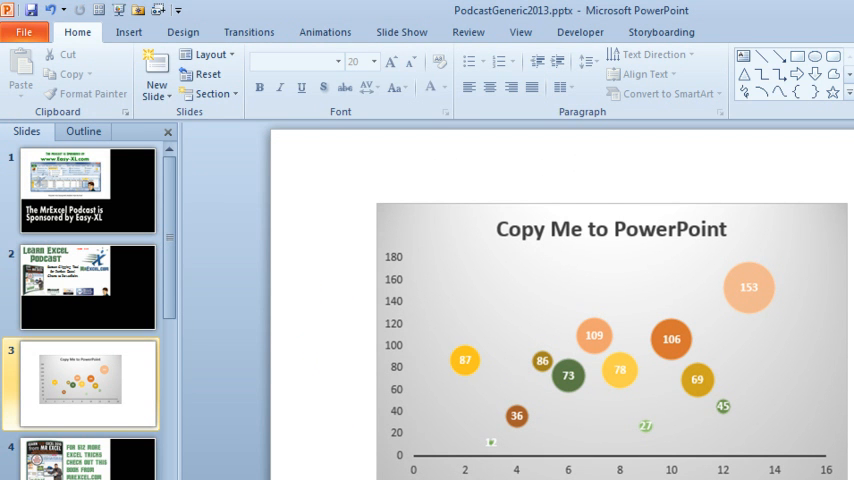
left_click(129, 32)
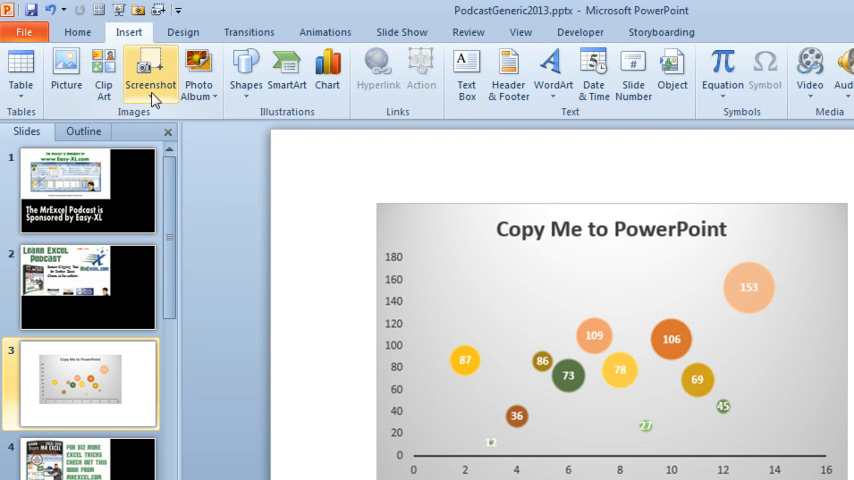
left_click(150, 70)
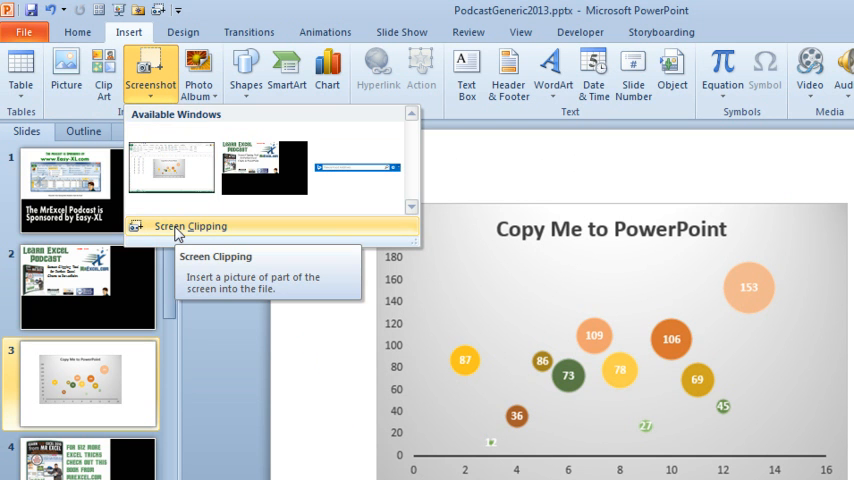